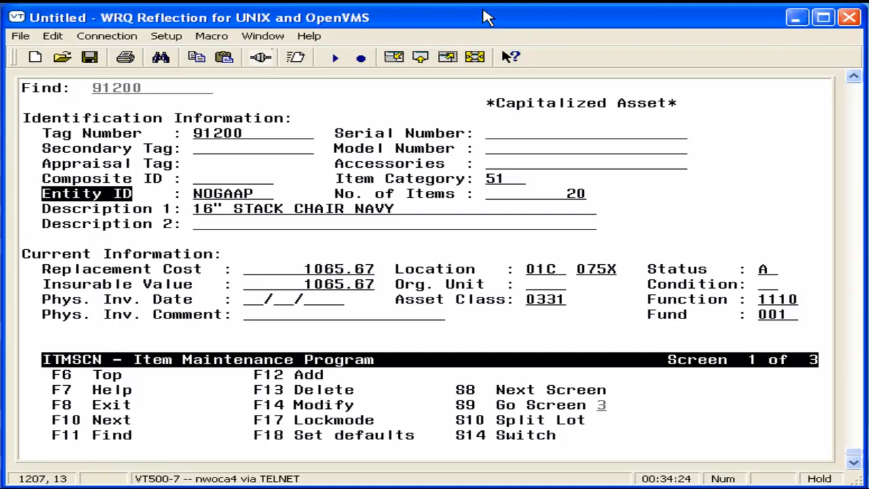
{"action": "mouse_move", "coordinate": [129, 205]}
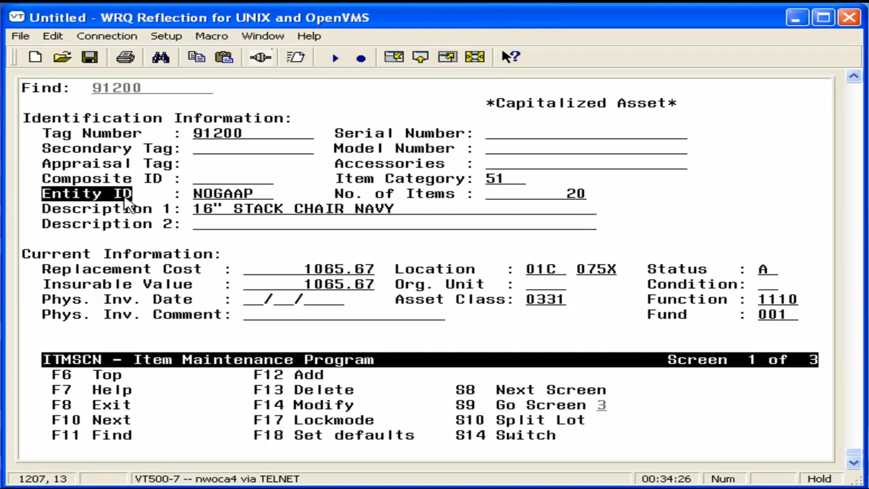
- Exit Item Maintenance to the main menu and enter EIS to open the EISRPT report menu
{"action": "left_click", "coordinate": [147, 87]}
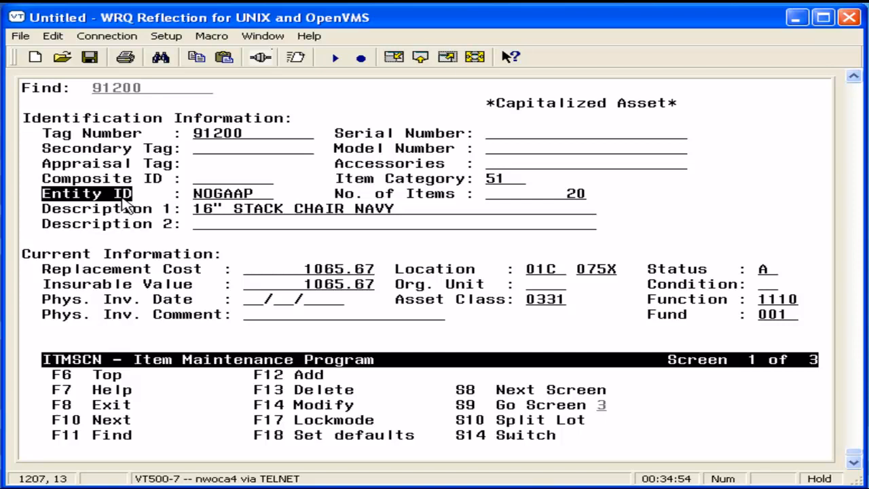
{"action": "left_click", "coordinate": [145, 87]}
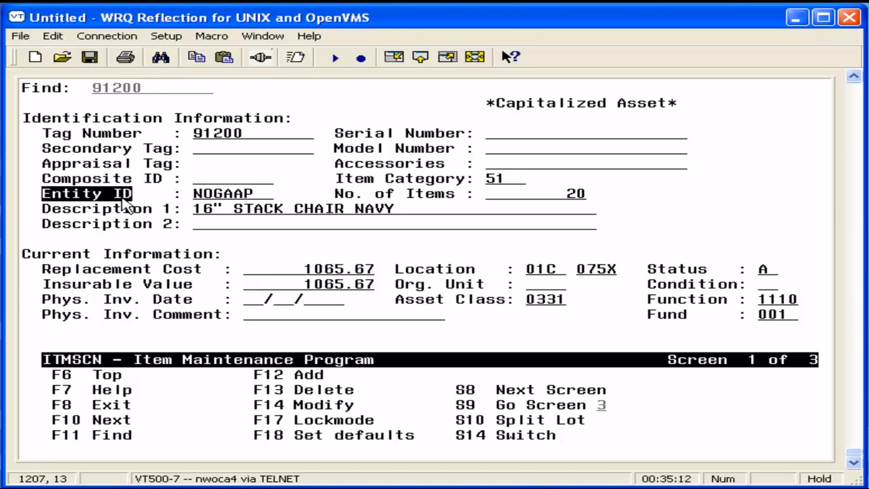
{"action": "left_click", "coordinate": [143, 87]}
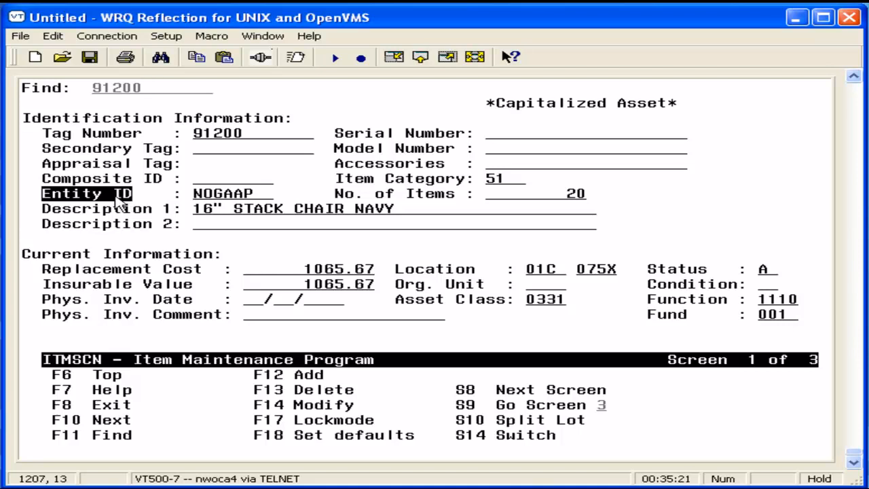
{"action": "left_click", "coordinate": [231, 193]}
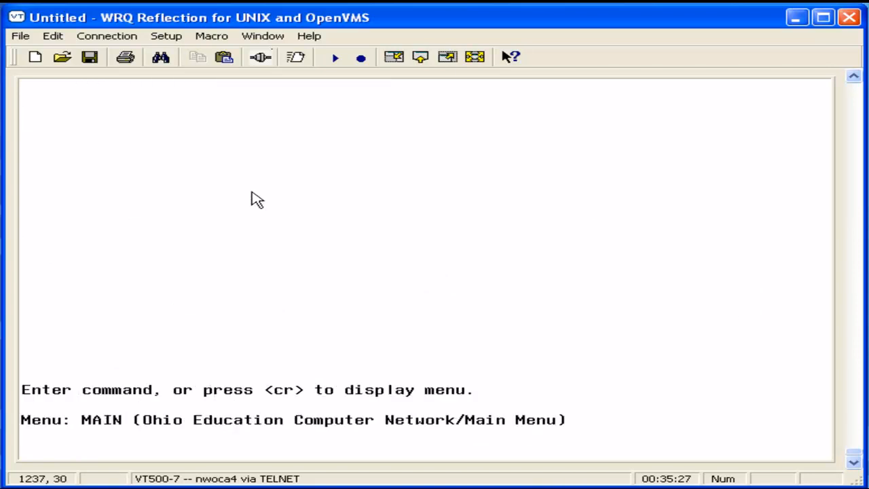
{"action": "type", "text": "eis"}
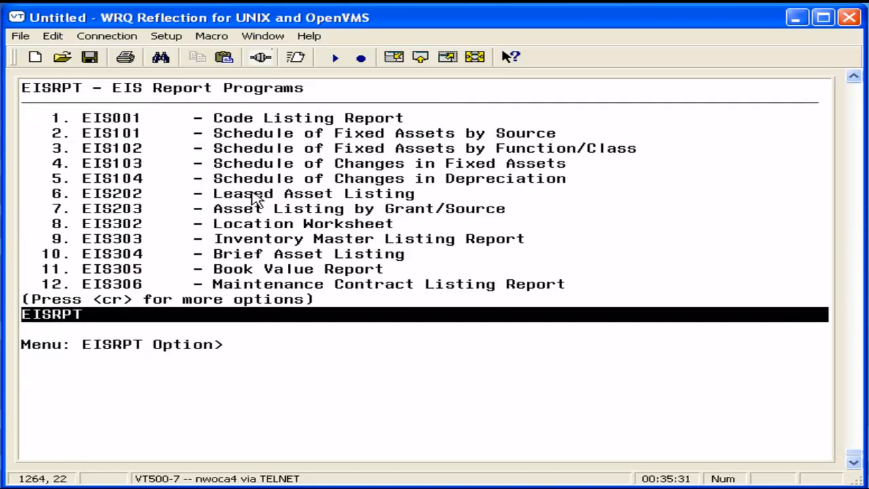
- Choose option 2 for EIS101 and begin answering its entity-exclusion prompts for NOGAAP
{"action": "type", "text": "2"}
{"action": "type", "text": "NOGAA"}
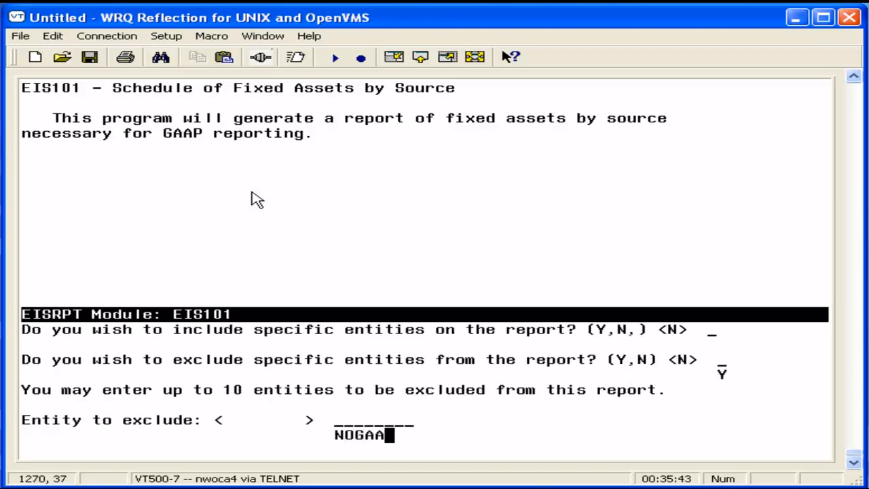
{"action": "type", "text": "P"}
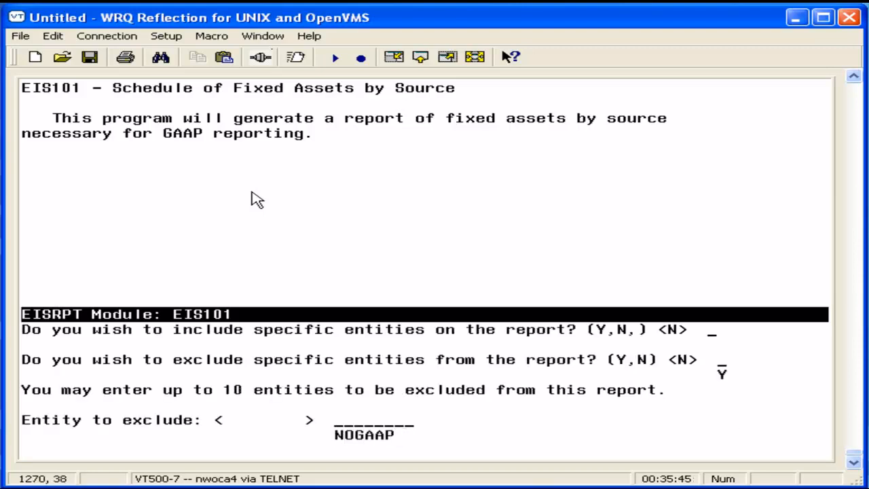